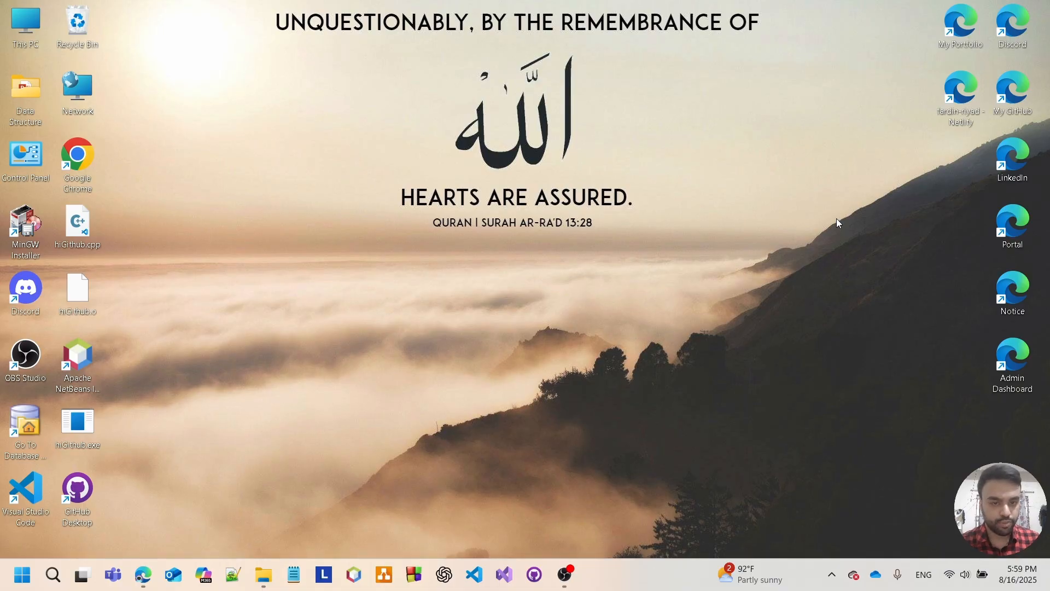
pyautogui.moveTo(797, 267)
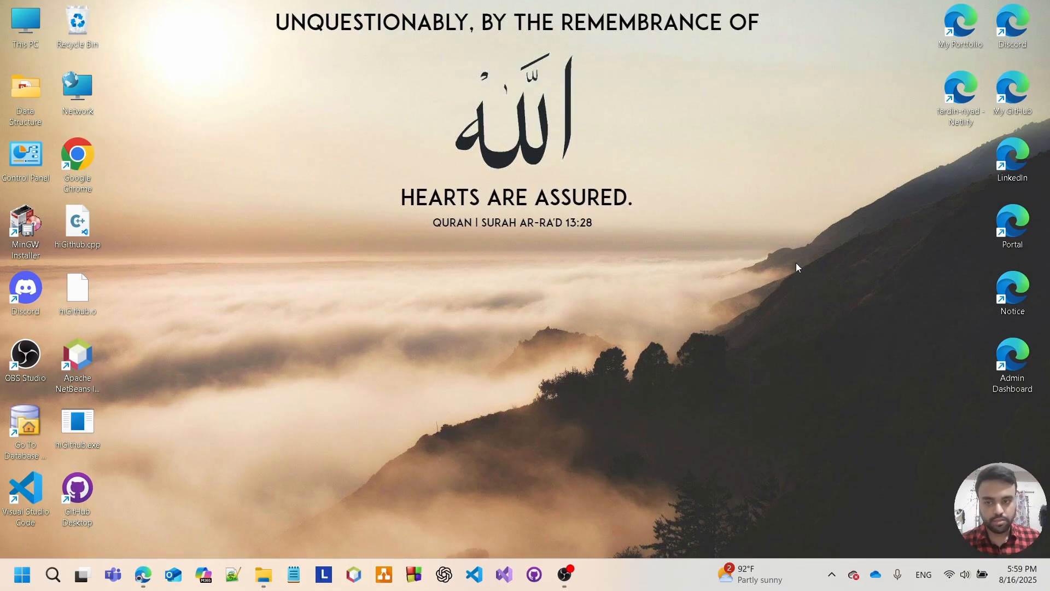
pyautogui.moveTo(593, 403)
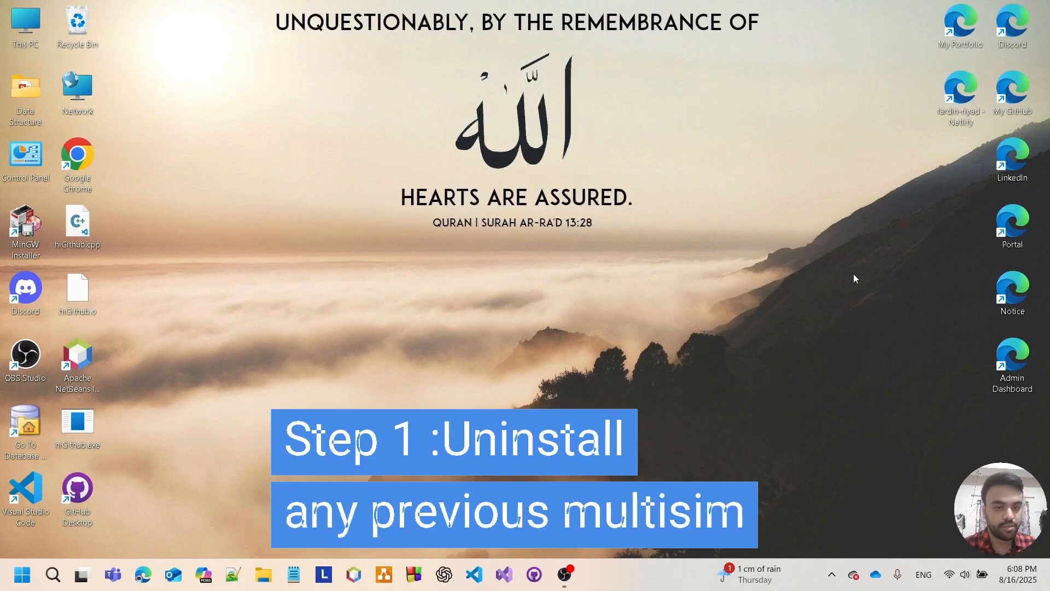
pyautogui.moveTo(851, 282)
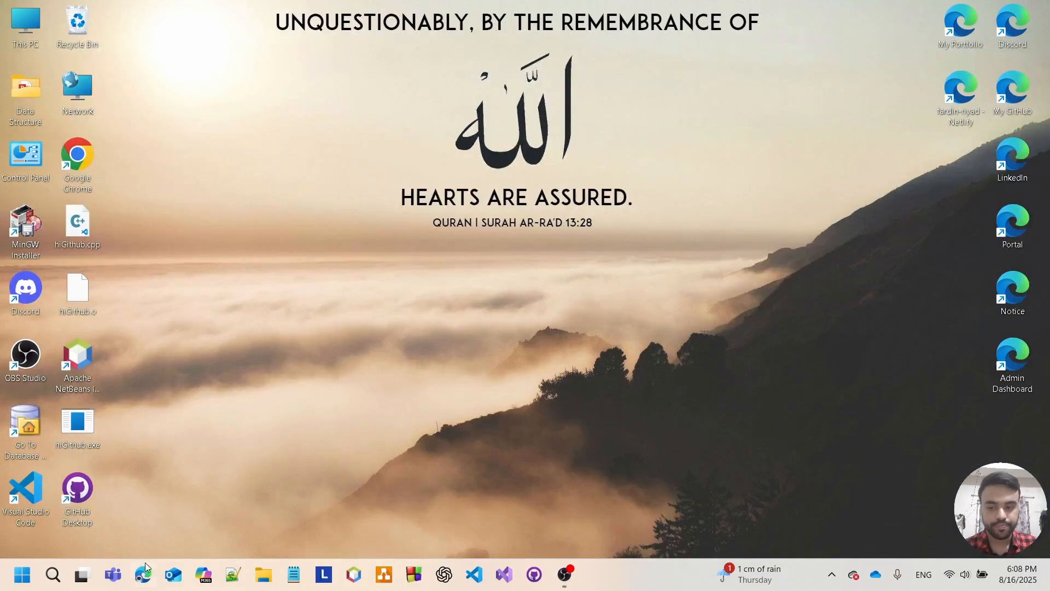
# - Download the Multisim 14.2 zip from the Google Drive link, confirming 'Download anyway' on the virus warning
pyautogui.click(143, 574)
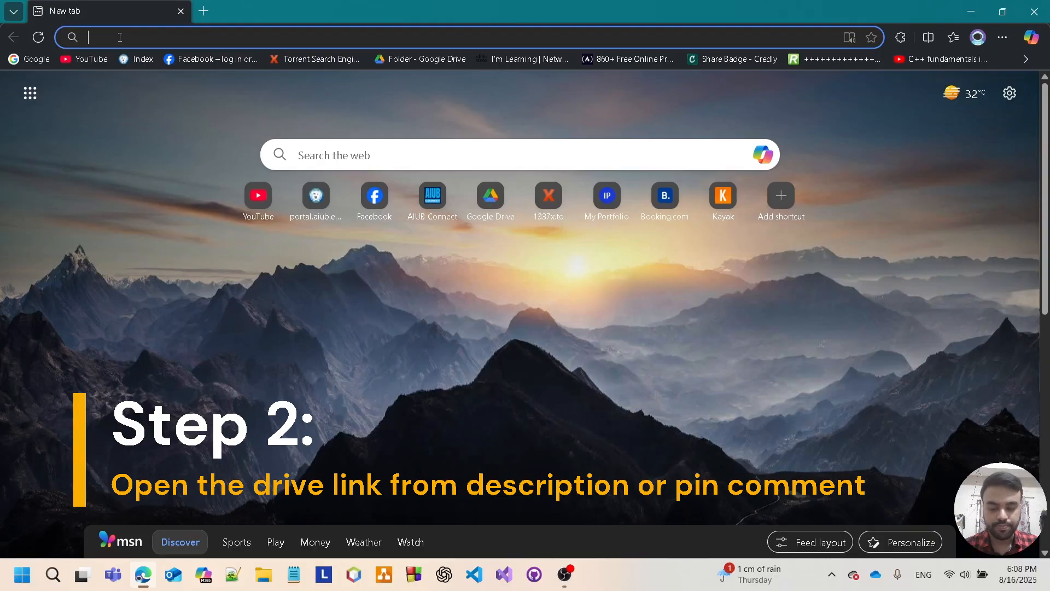
pyautogui.write('https://drive.google.com/file/d/1SHhZPITWjKgJeMBiAT40-c2flaJLCtSU/view?usp=sharing')
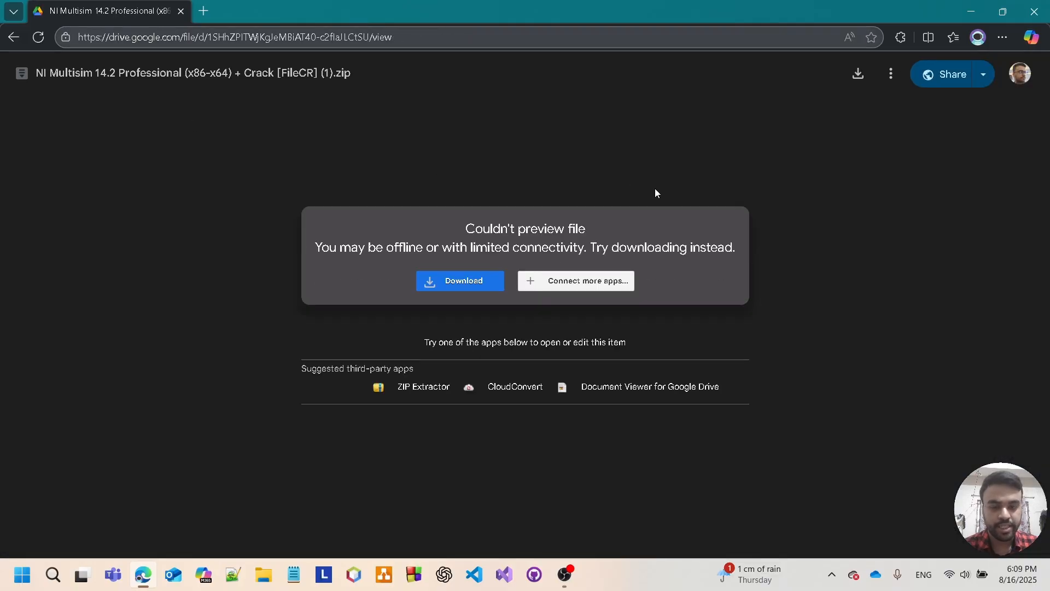
pyautogui.click(461, 281)
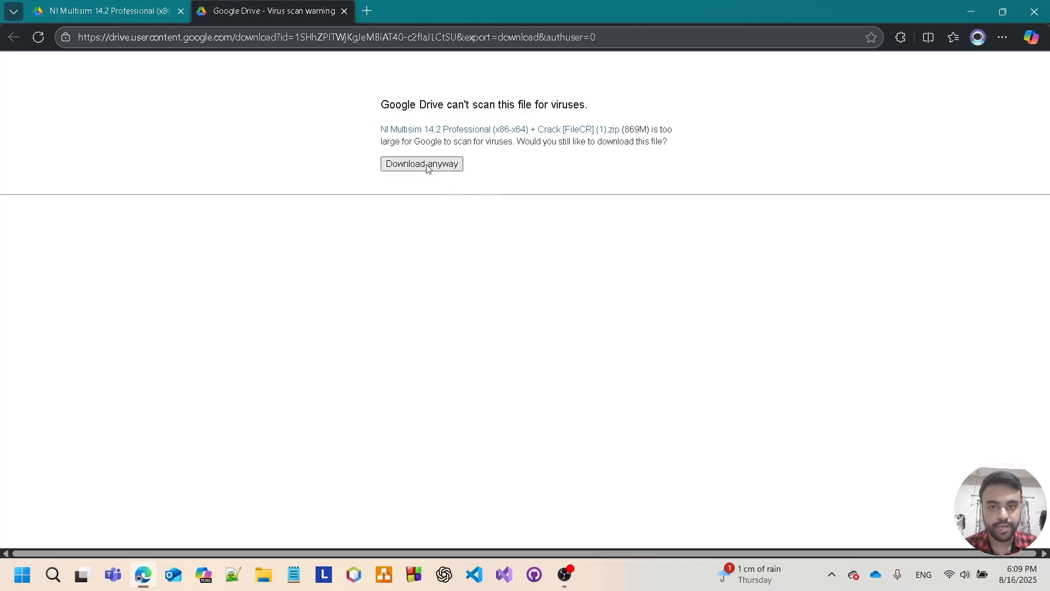
pyautogui.click(420, 163)
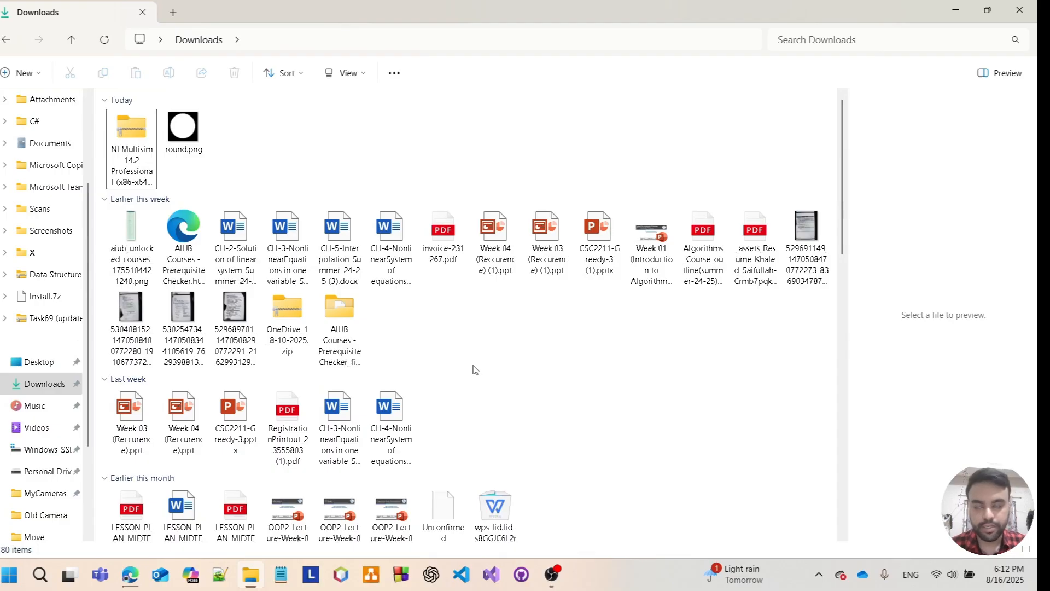
# - Extract the downloaded NI Multisim zip into its own folder in Downloads
pyautogui.click(131, 126)
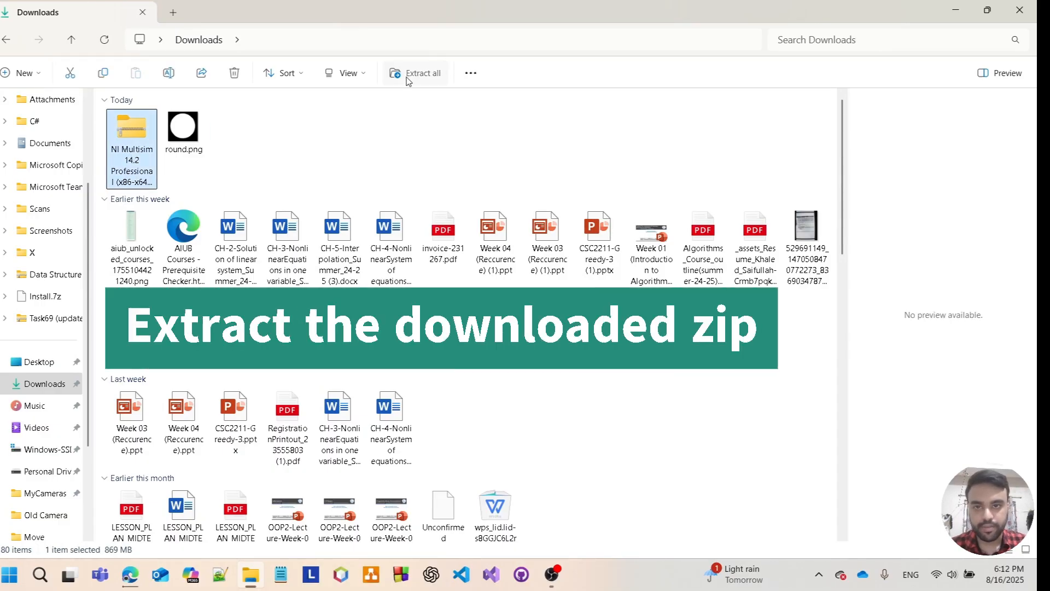
pyautogui.click(420, 73)
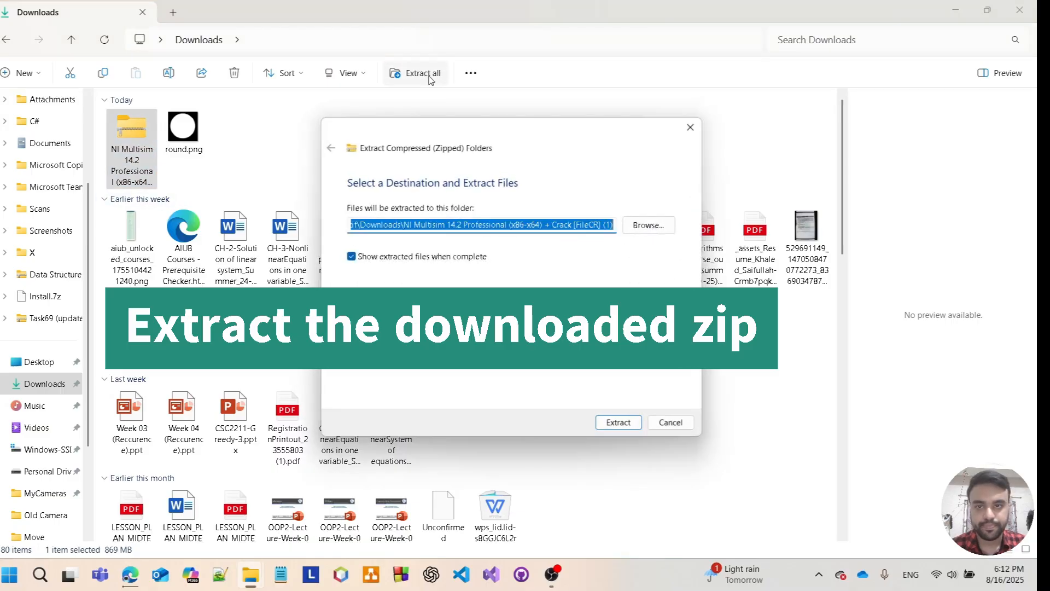
pyautogui.click(617, 422)
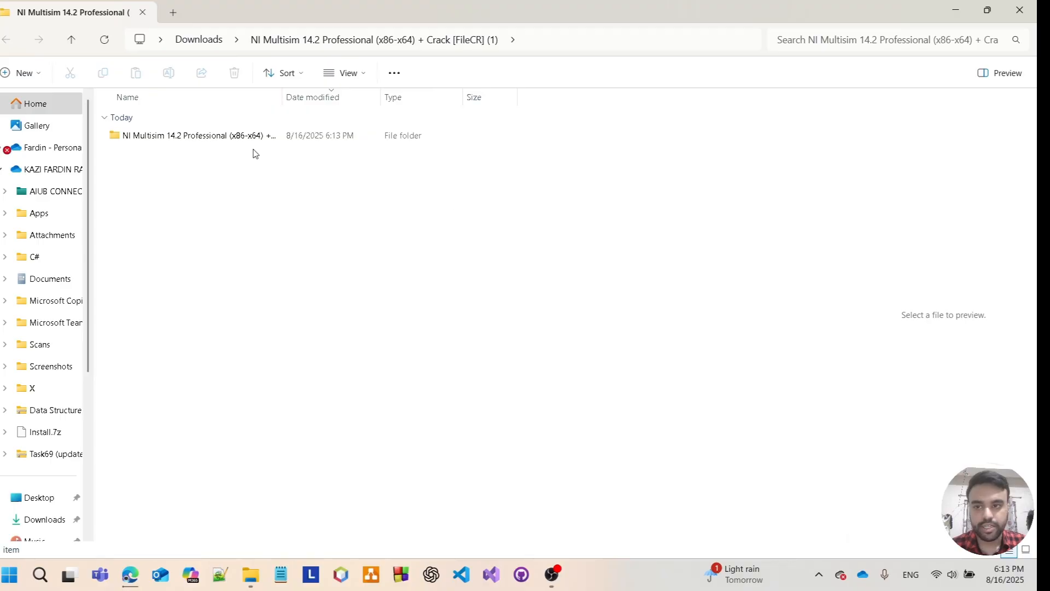
# - Mount the Multisim .iso from the extracted folder and run autorun.exe from the mounted DVD drive
pyautogui.doubleClick(195, 136)
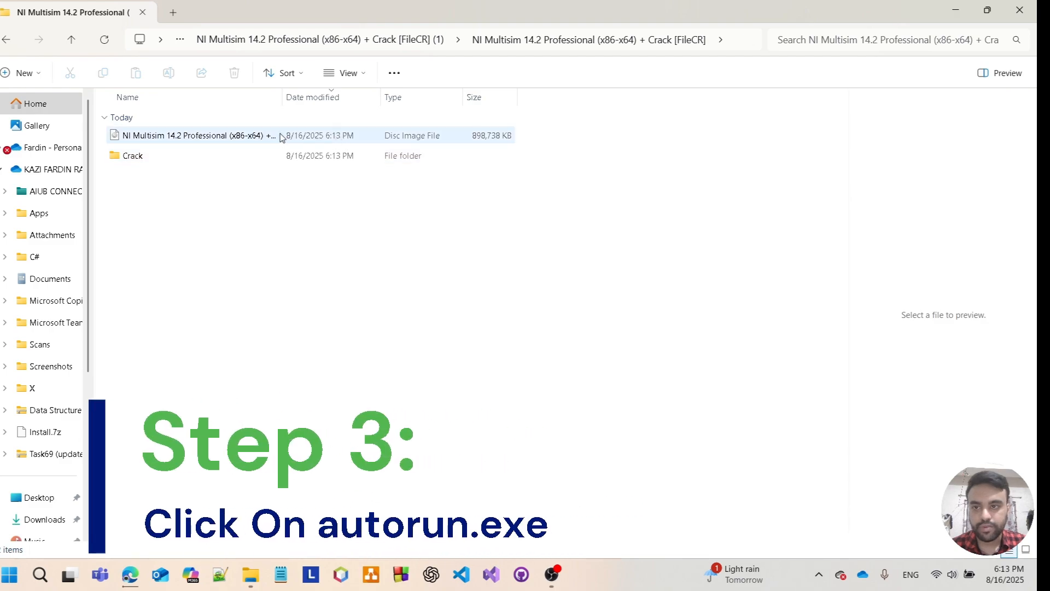
pyautogui.click(195, 136)
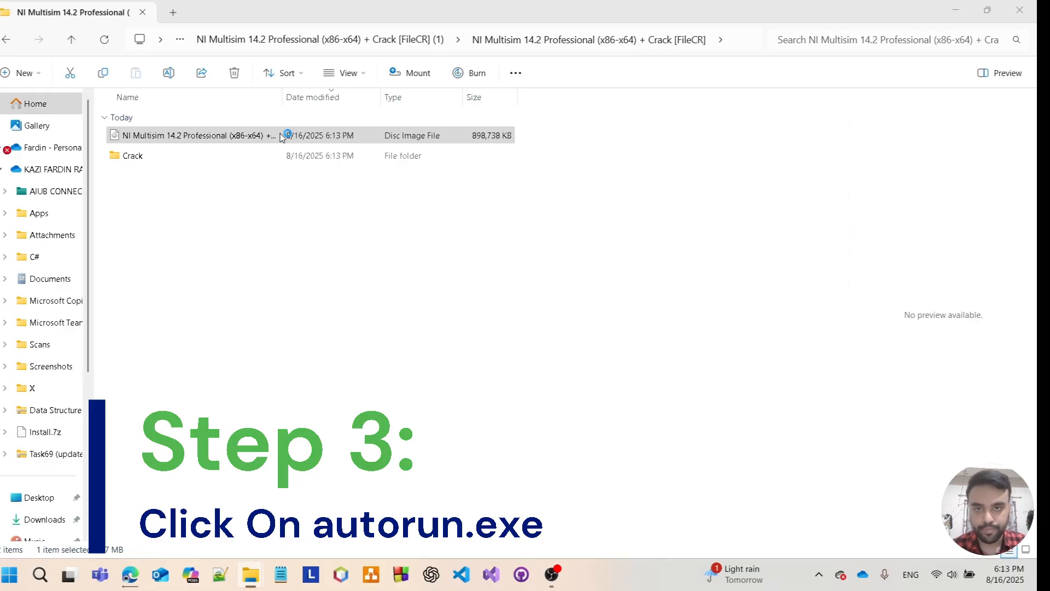
pyautogui.doubleClick(195, 136)
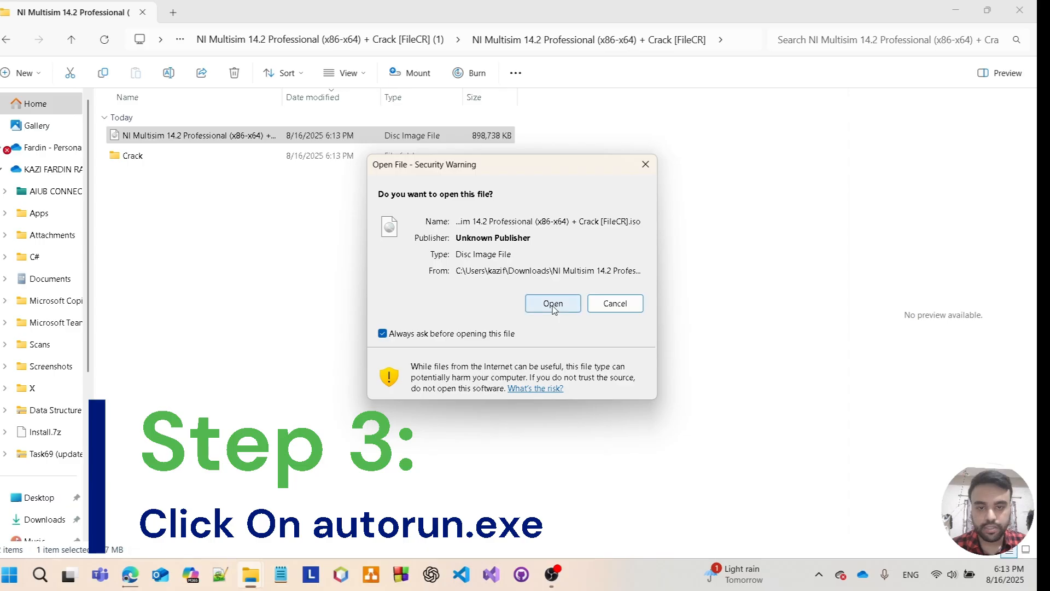
pyautogui.click(551, 303)
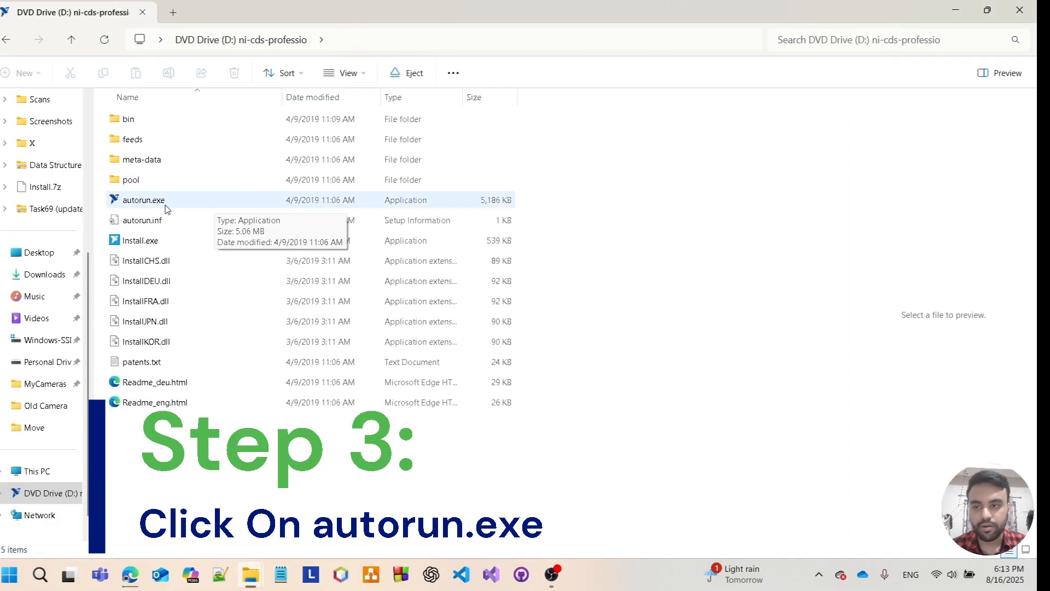
pyautogui.moveTo(248, 208)
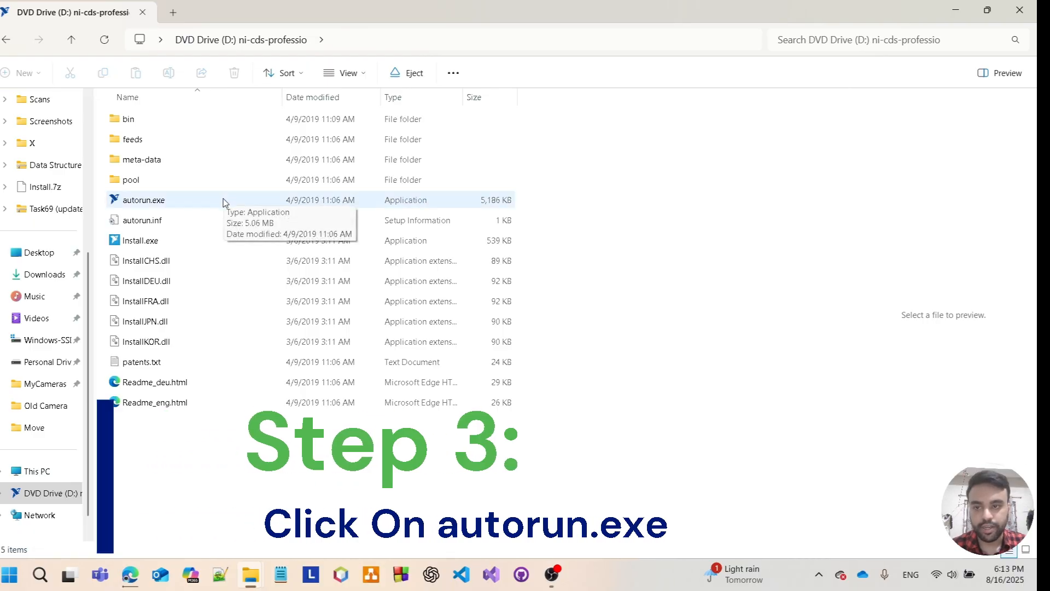
pyautogui.doubleClick(142, 199)
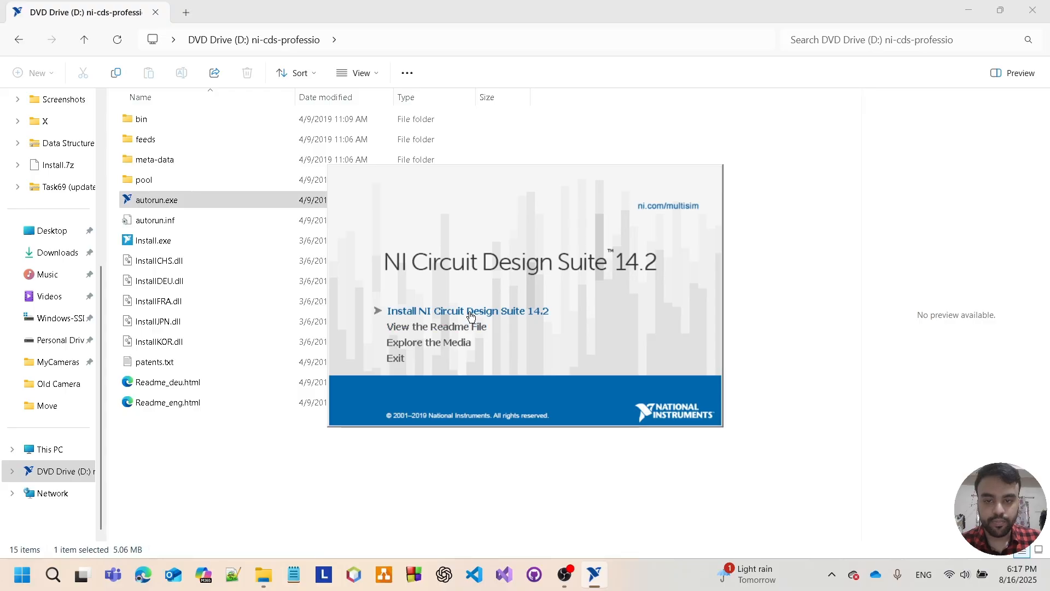
# - Start the NI Circuit Design Suite 14.2 install, accept the license and approve the NI Package Manager summary
pyautogui.click(396, 357)
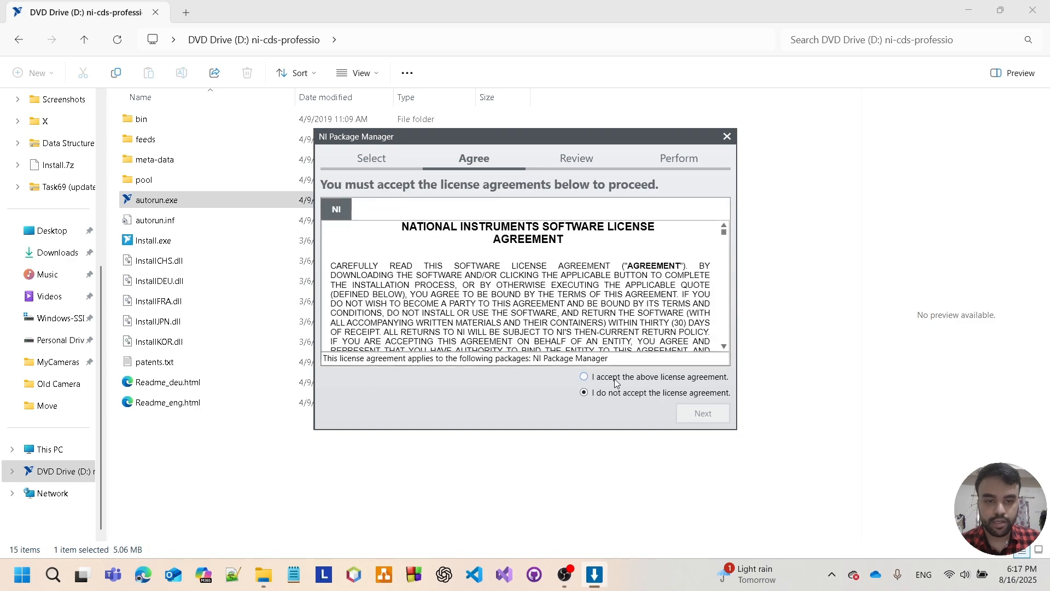
pyautogui.click(583, 376)
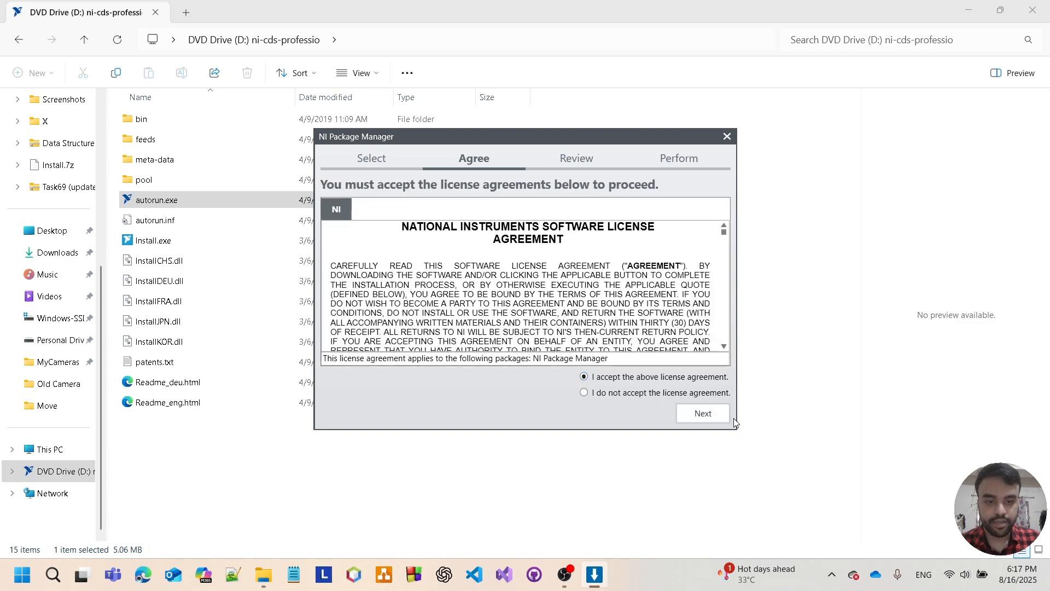
pyautogui.click(702, 413)
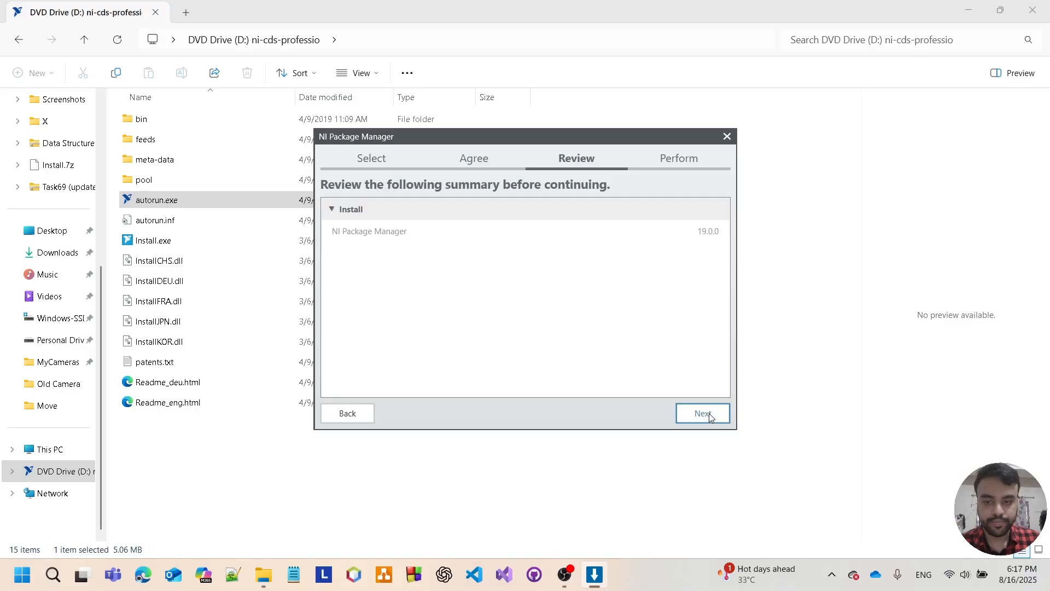
pyautogui.click(702, 413)
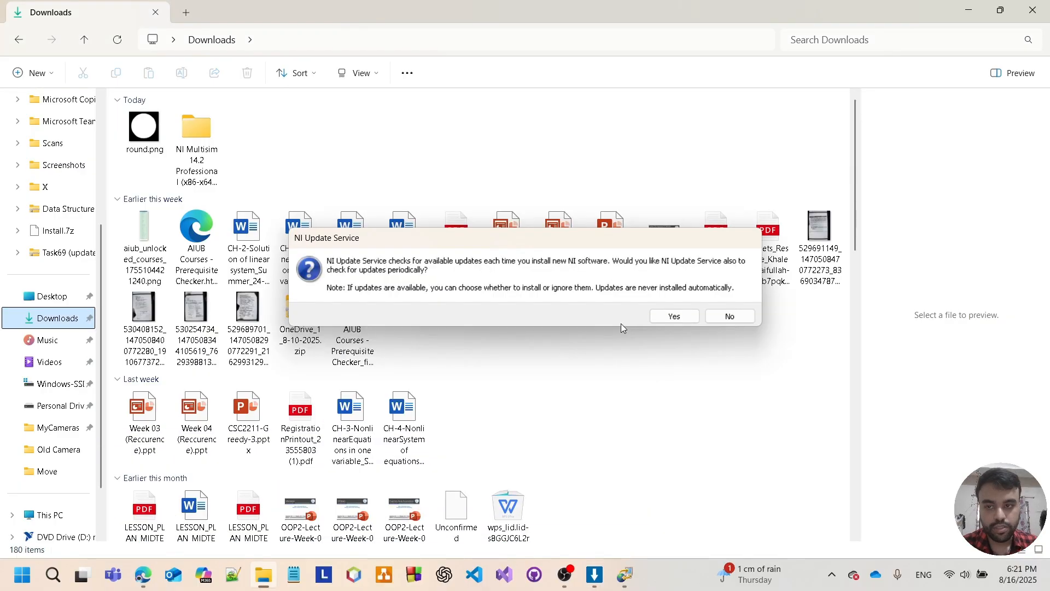
pyautogui.moveTo(688, 294)
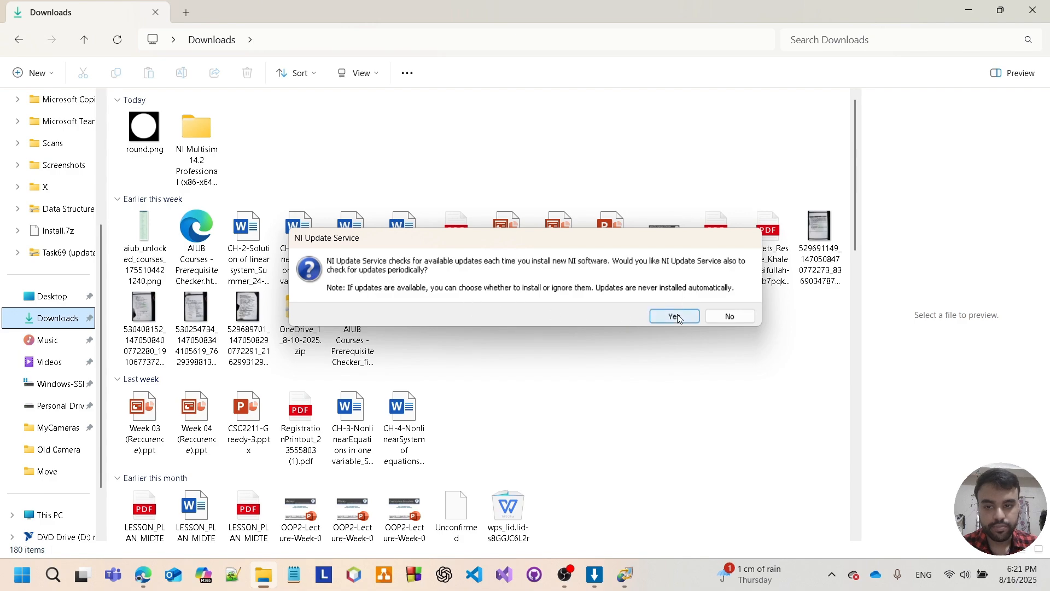
# - Answer Yes to periodic NI update checks and dismiss the NI Licensing Wizard without activation codes
pyautogui.click(674, 315)
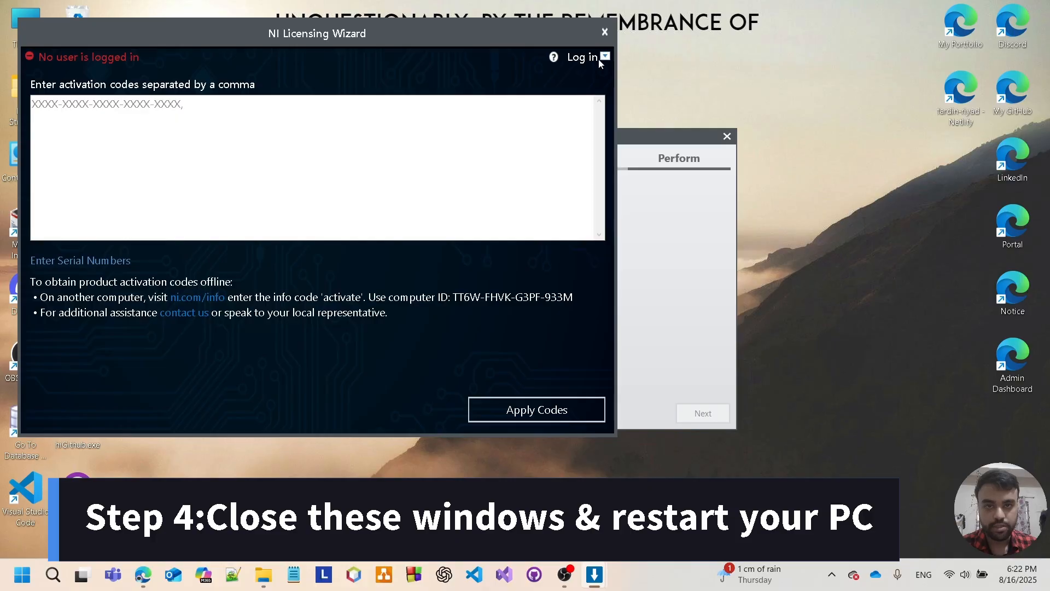
pyautogui.click(604, 31)
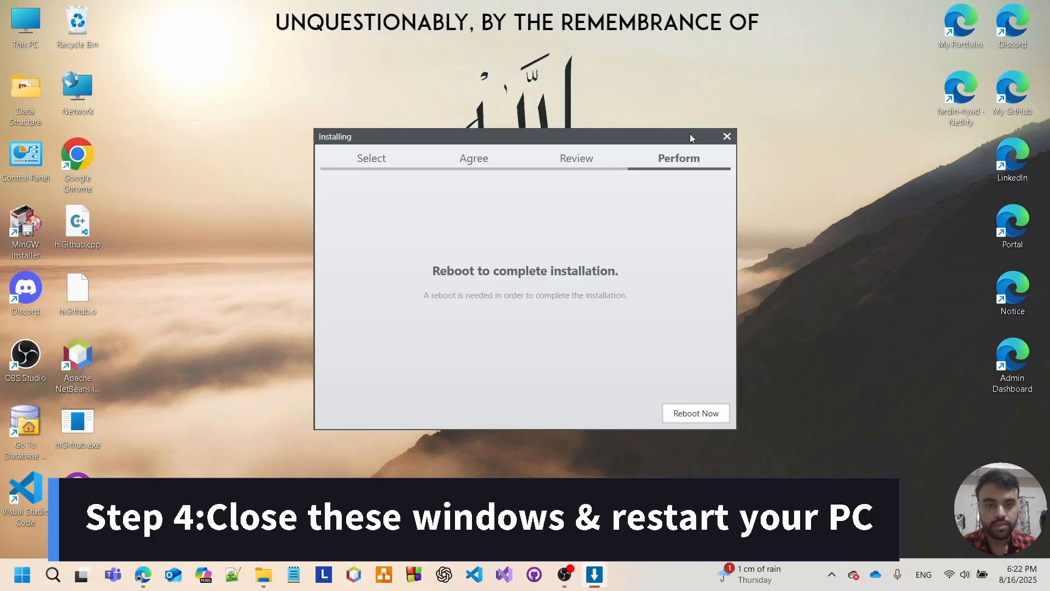
pyautogui.moveTo(733, 426)
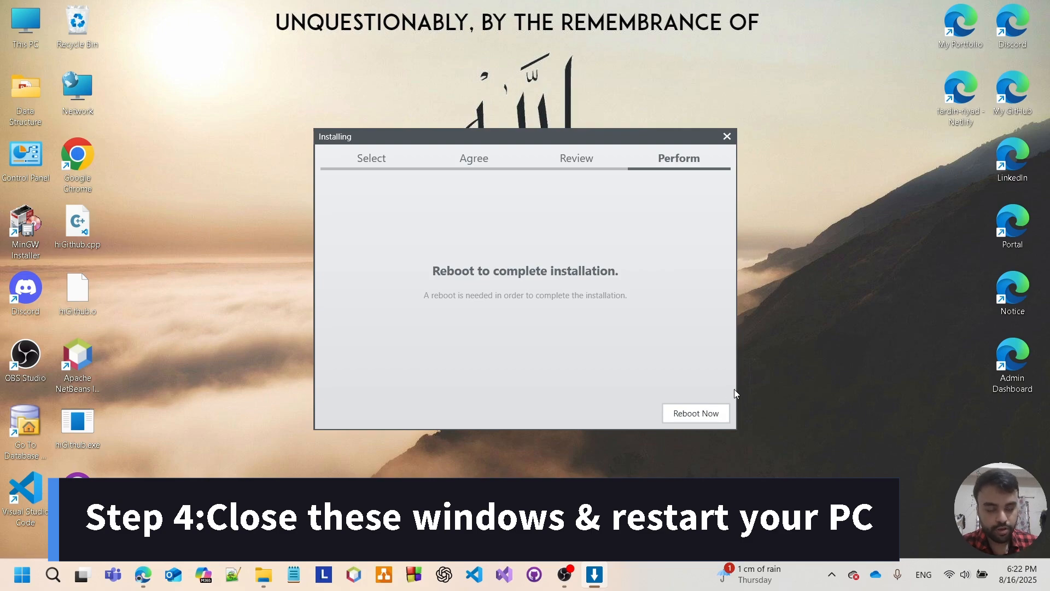
pyautogui.moveTo(691, 367)
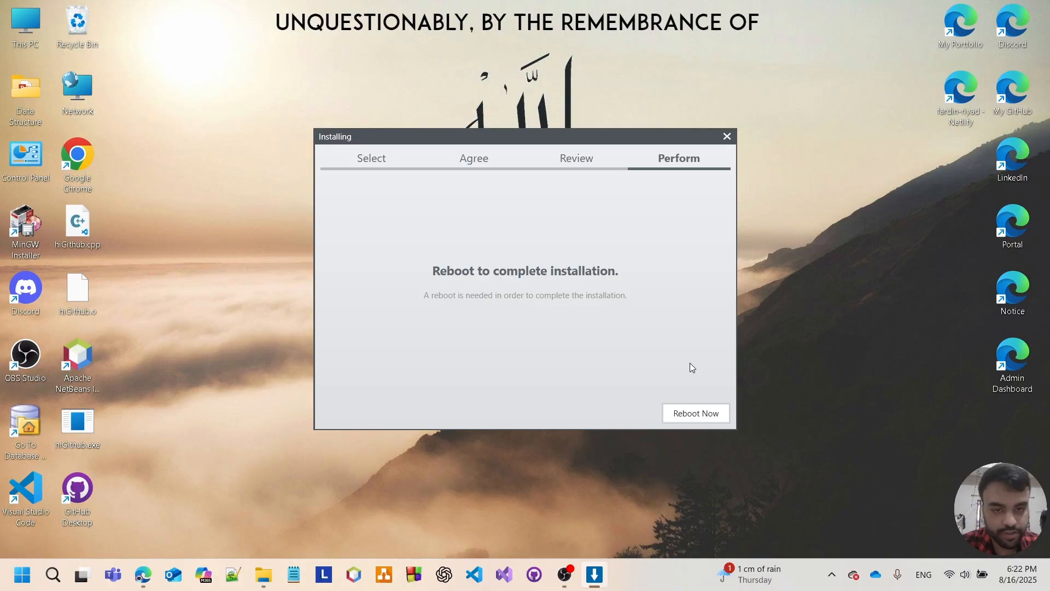
pyautogui.moveTo(671, 445)
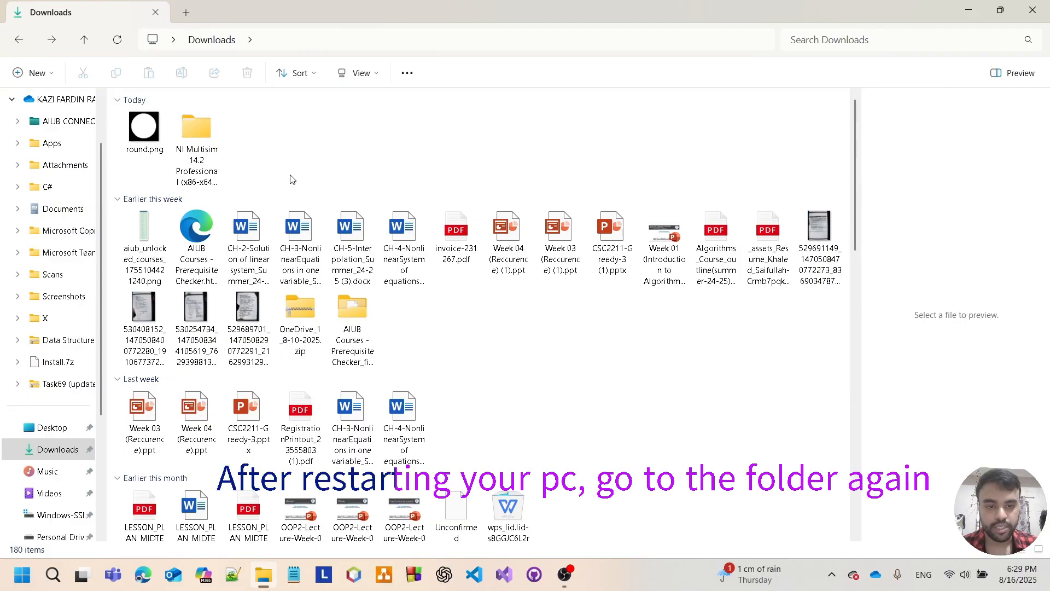
# - Navigate into the package's Crack folder and launch NI License Activator 1.2.exe
pyautogui.doubleClick(195, 129)
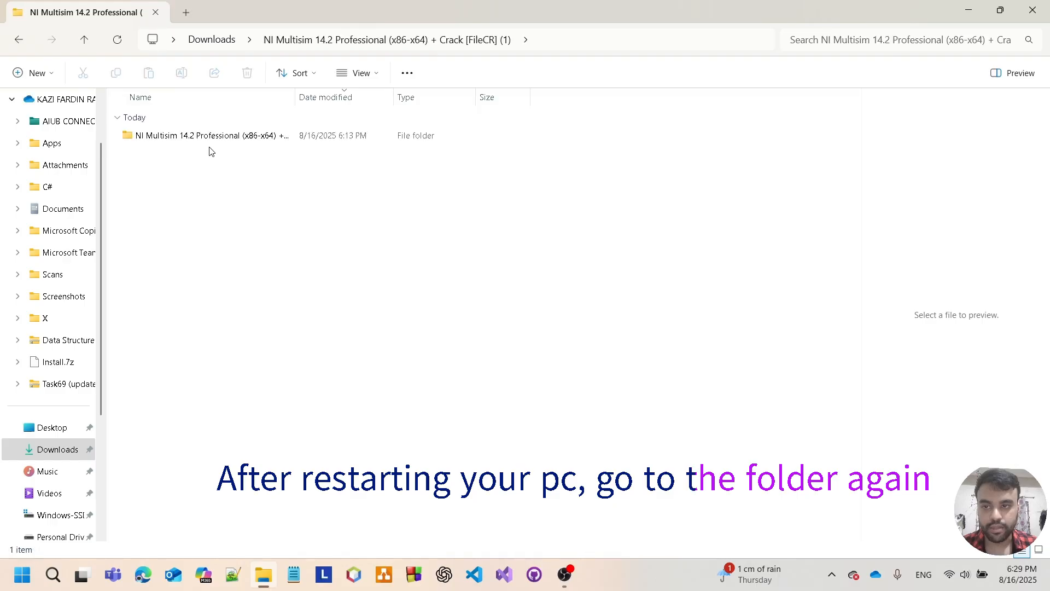
pyautogui.doubleClick(204, 136)
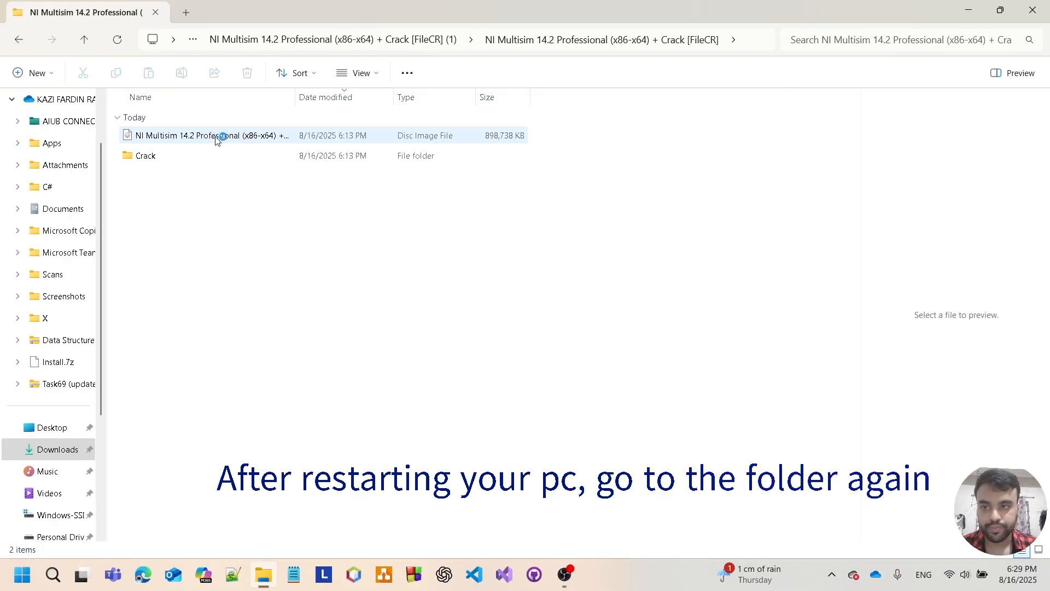
pyautogui.doubleClick(145, 155)
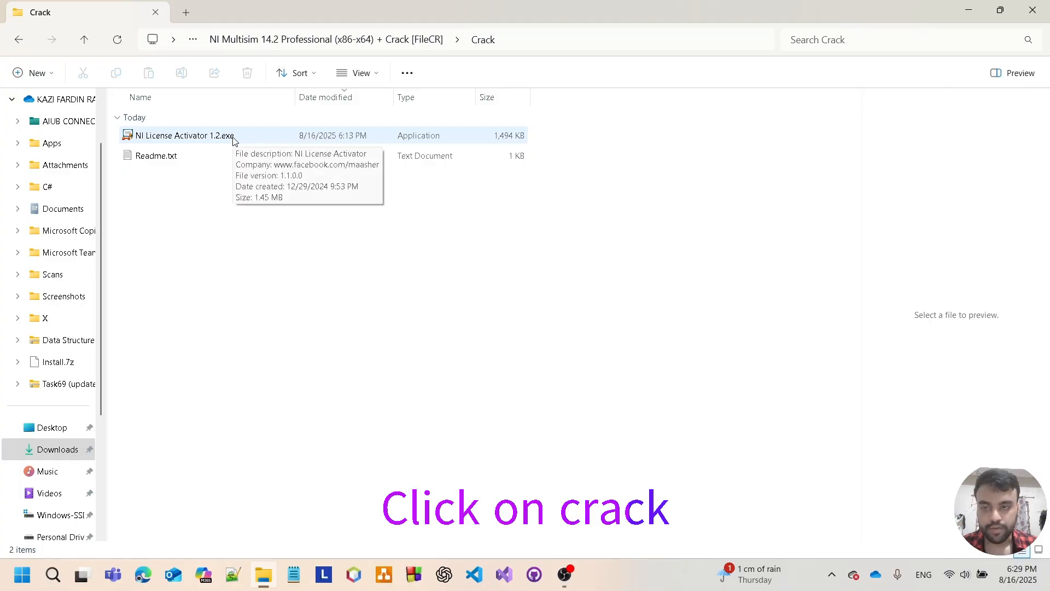
pyautogui.doubleClick(182, 135)
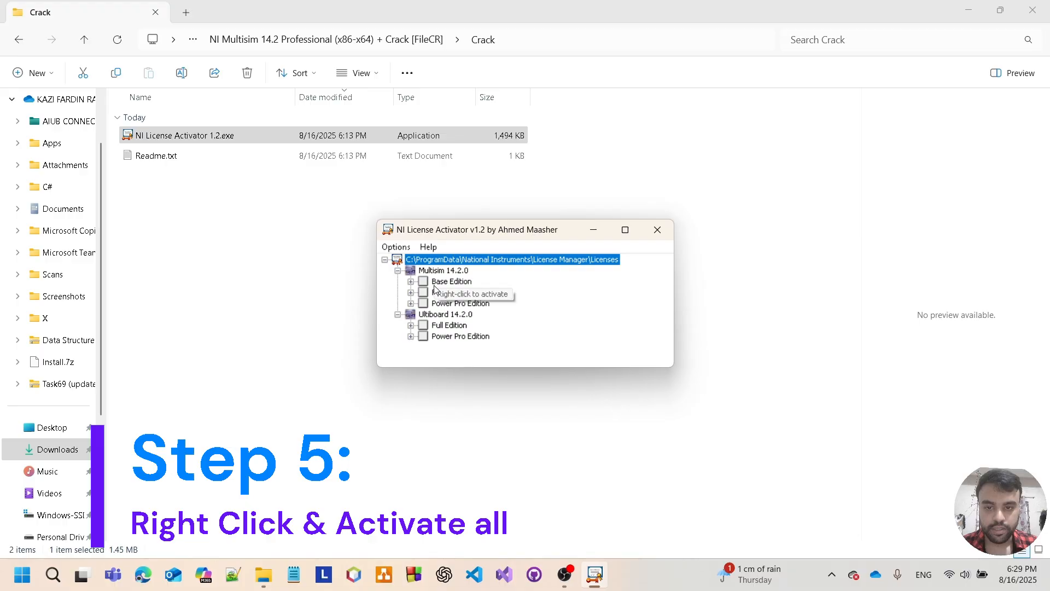
# - Activate the Multisim 14.2.0 and Ultiboard 14.2.0 editions via right-click Activate, then close the activator
pyautogui.click(452, 281)
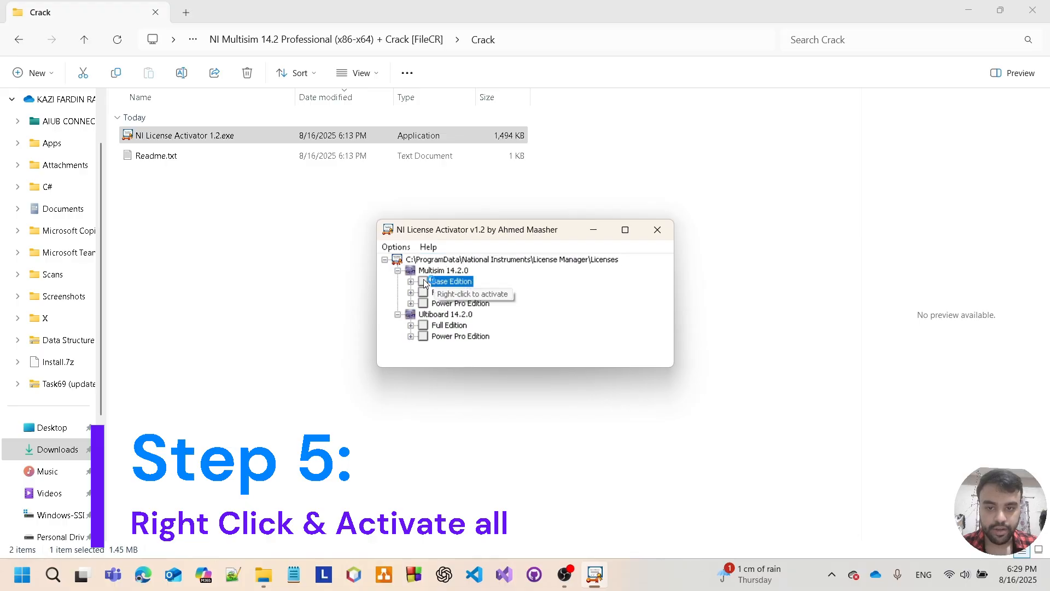
pyautogui.rightClick(449, 281)
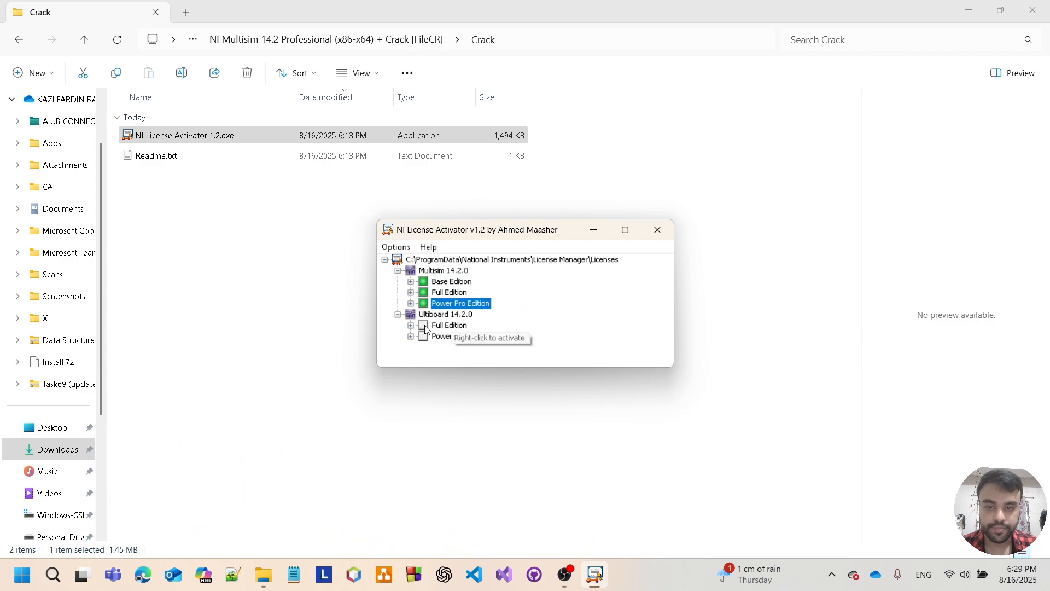
pyautogui.click(448, 325)
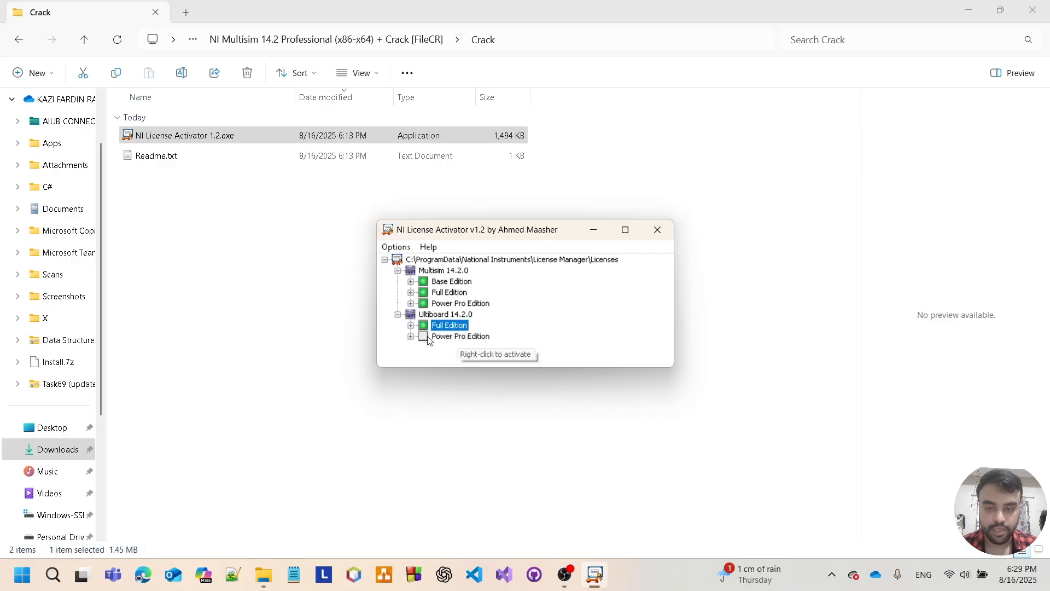
pyautogui.rightClick(461, 336)
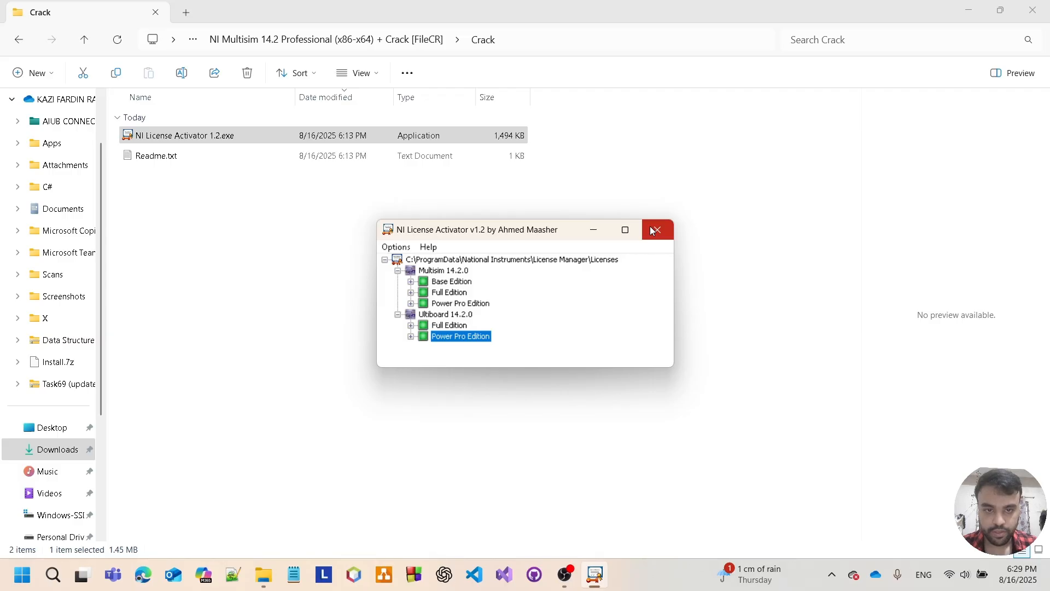
pyautogui.click(656, 230)
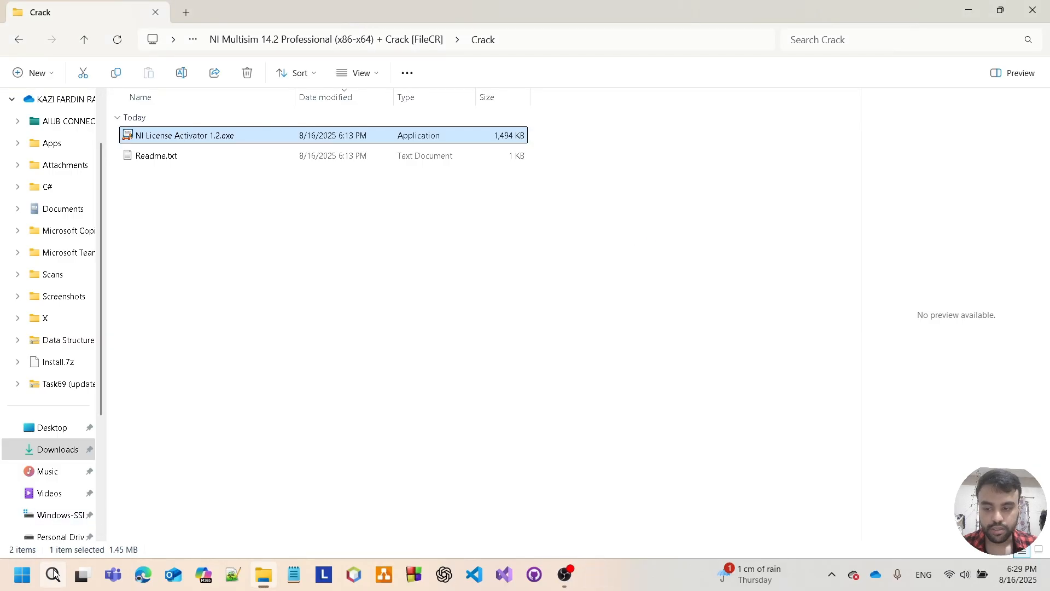
# - Search 'mu' in the Start menu to launch Multisim 14.2 to a blank Design1 schematic
pyautogui.write('mu')
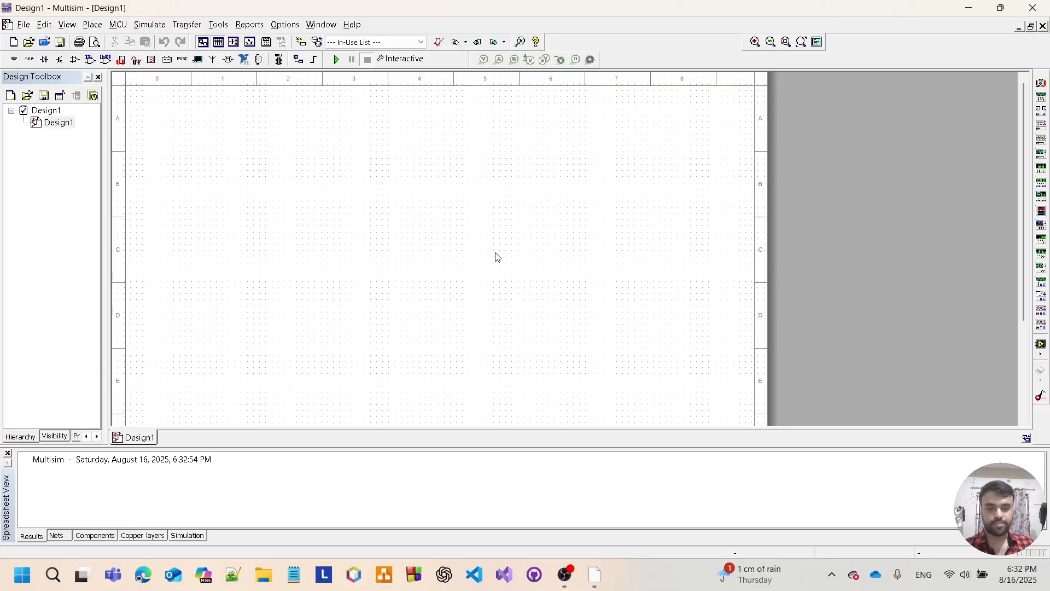
pyautogui.moveTo(506, 262)
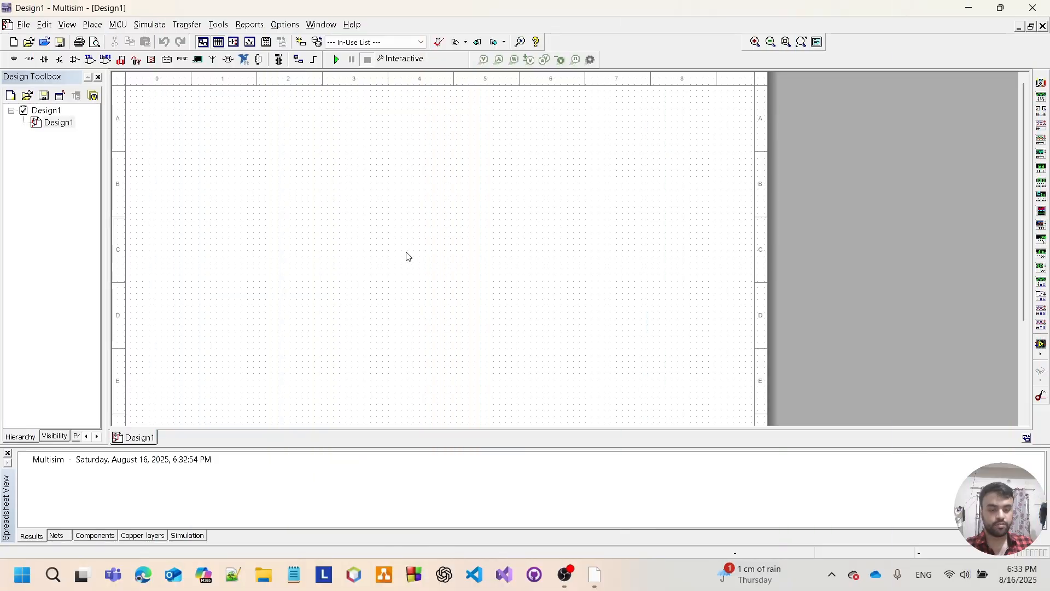
pyautogui.moveTo(412, 258)
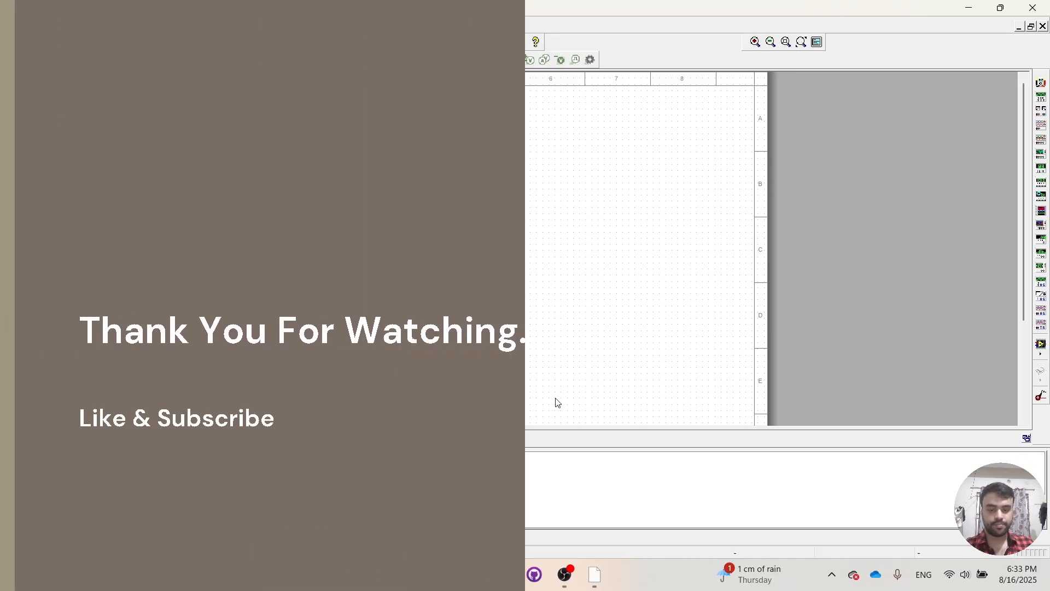
pyautogui.moveTo(565, 575)
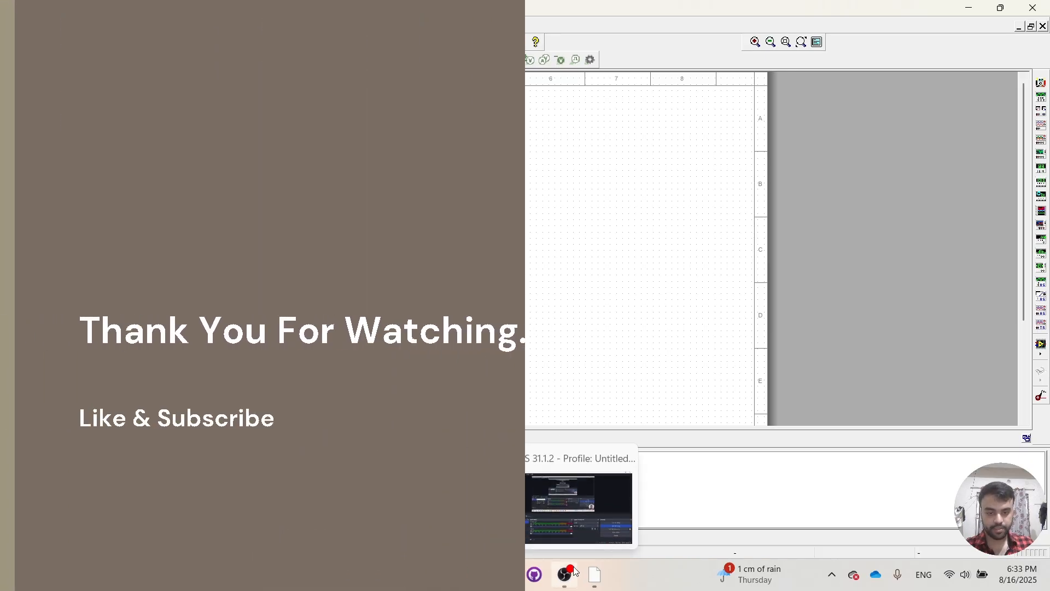